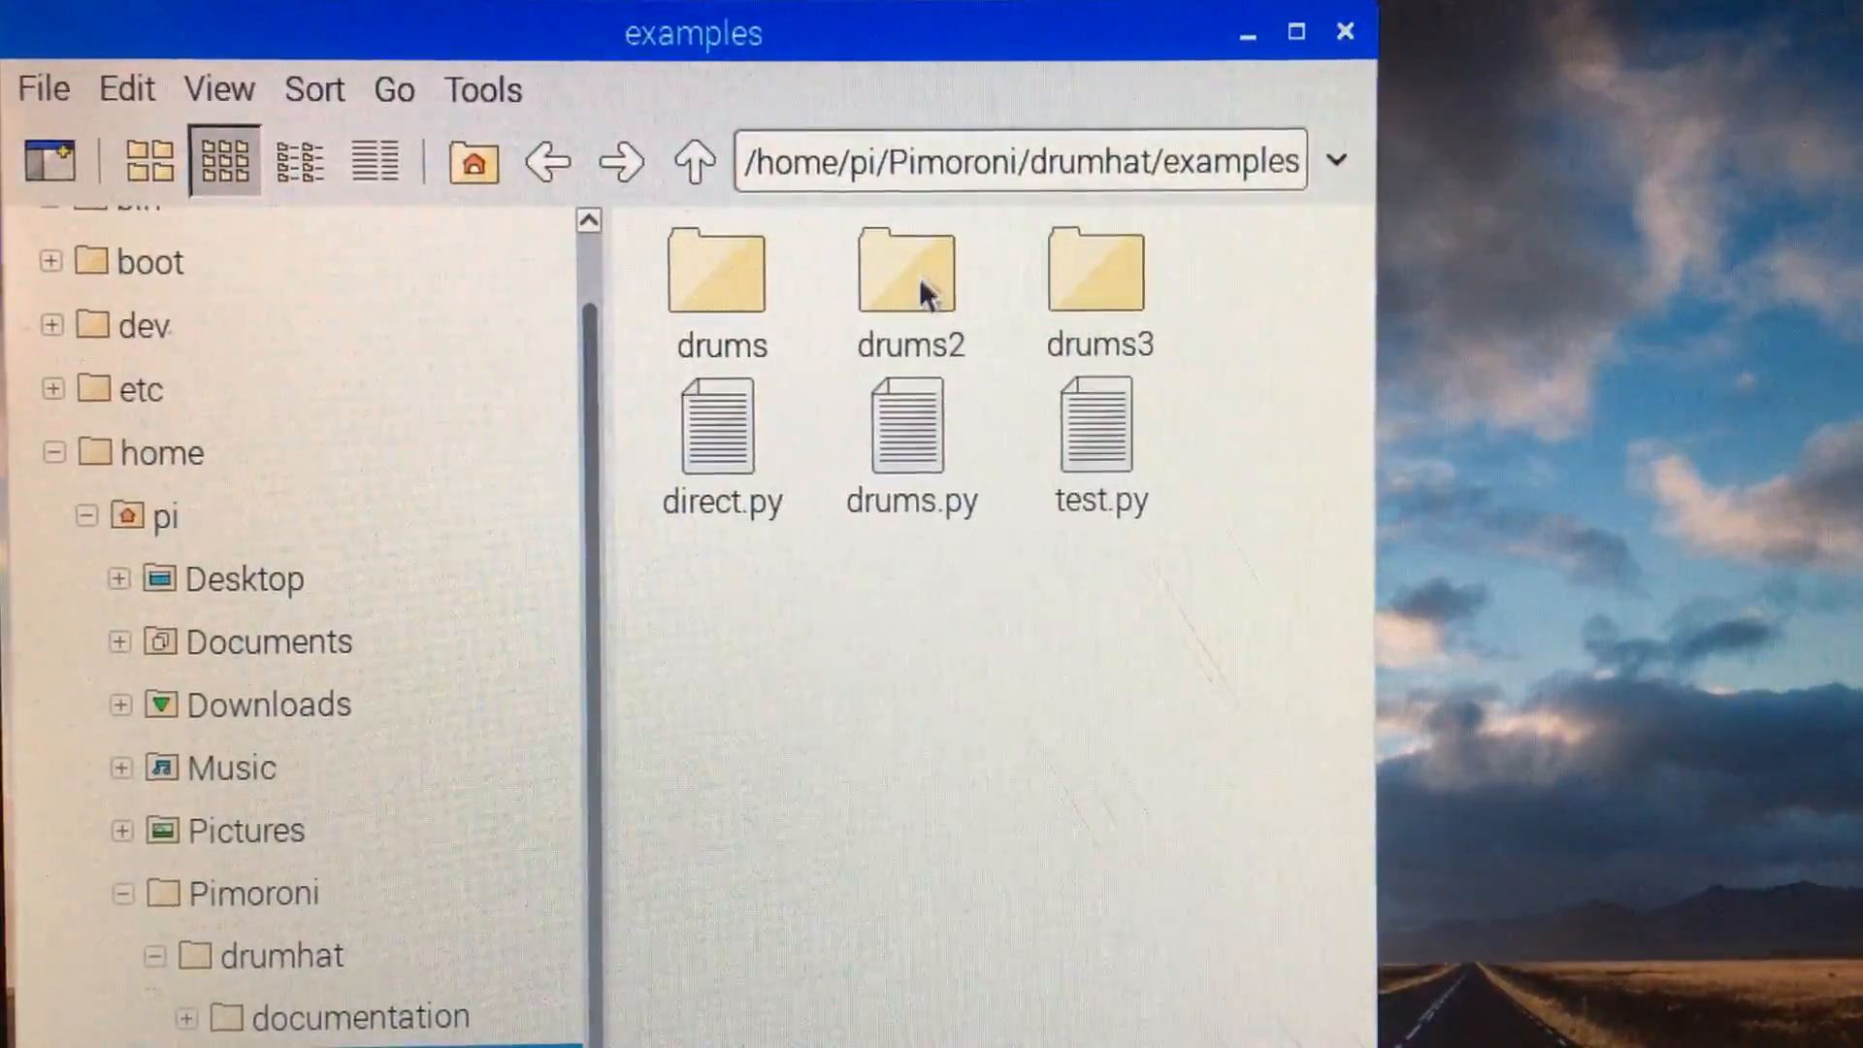
# Step: Browse the drums2 folder's WAV samples, then return to the drumhat examples folder
pyautogui.doubleClick(905, 268)
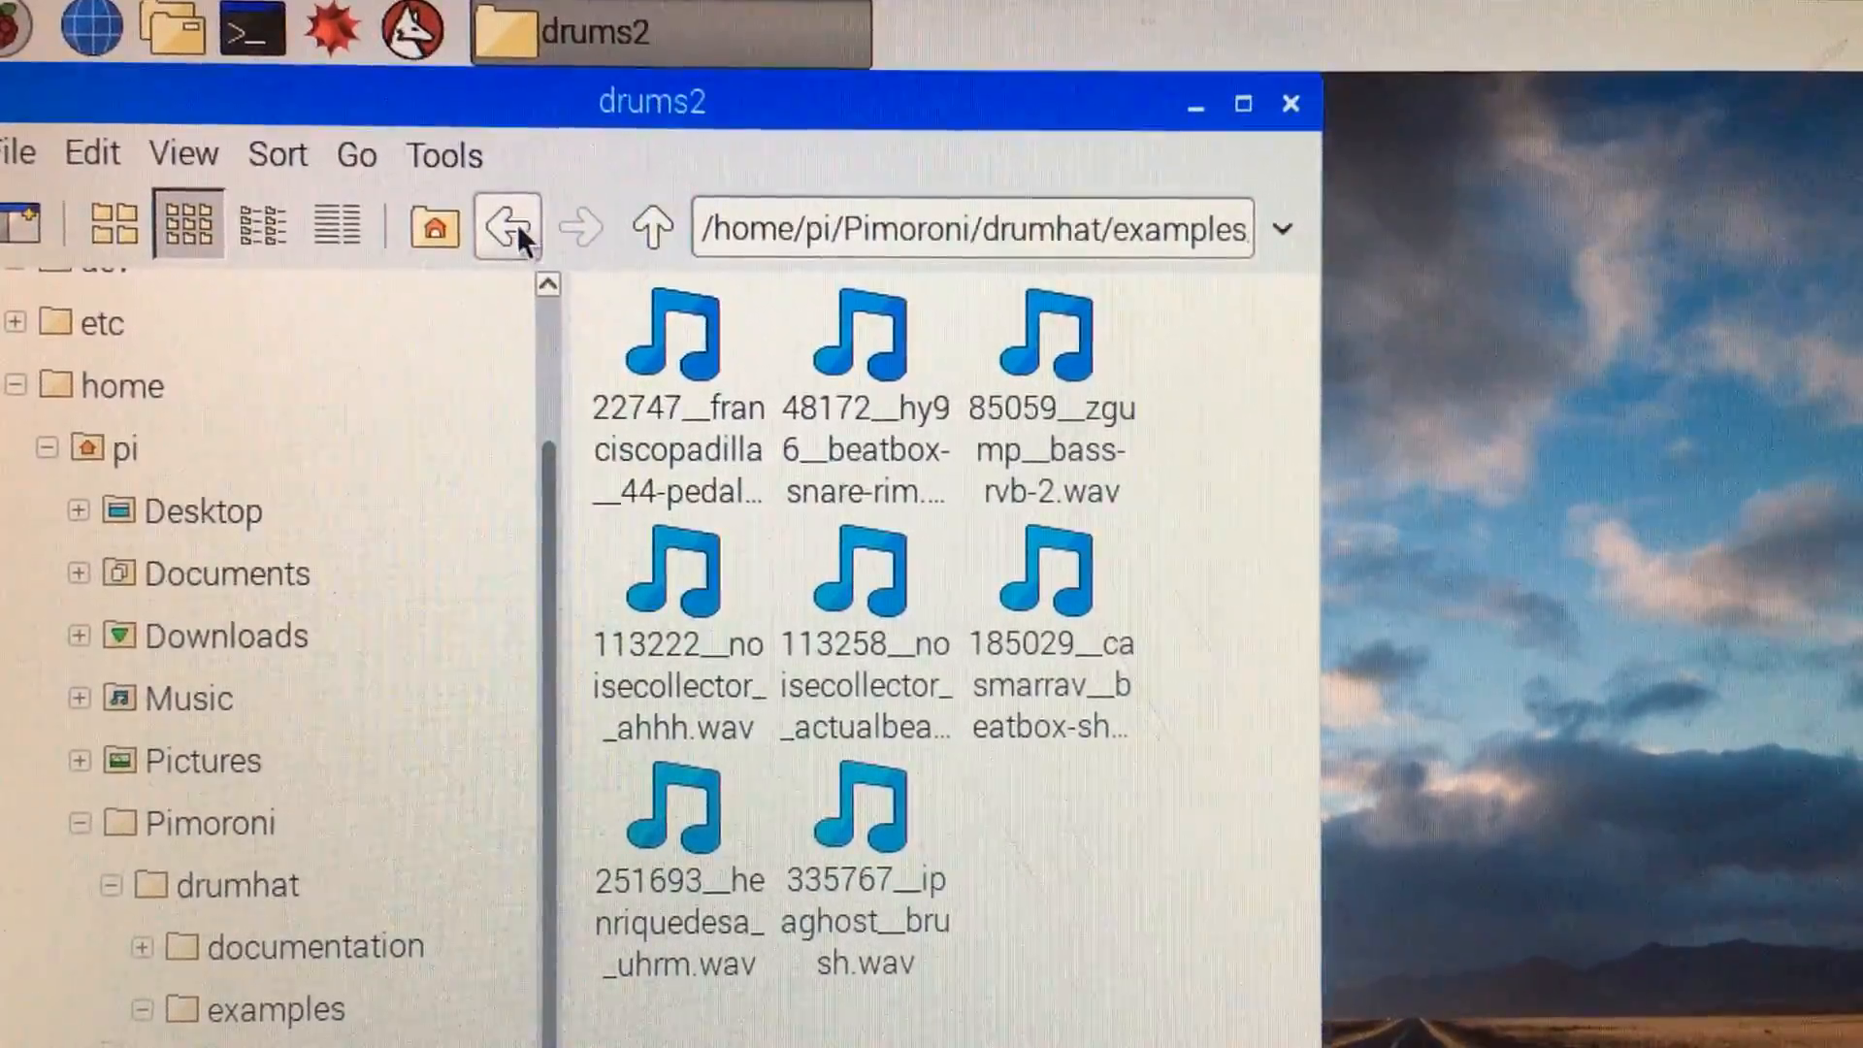
pyautogui.click(508, 226)
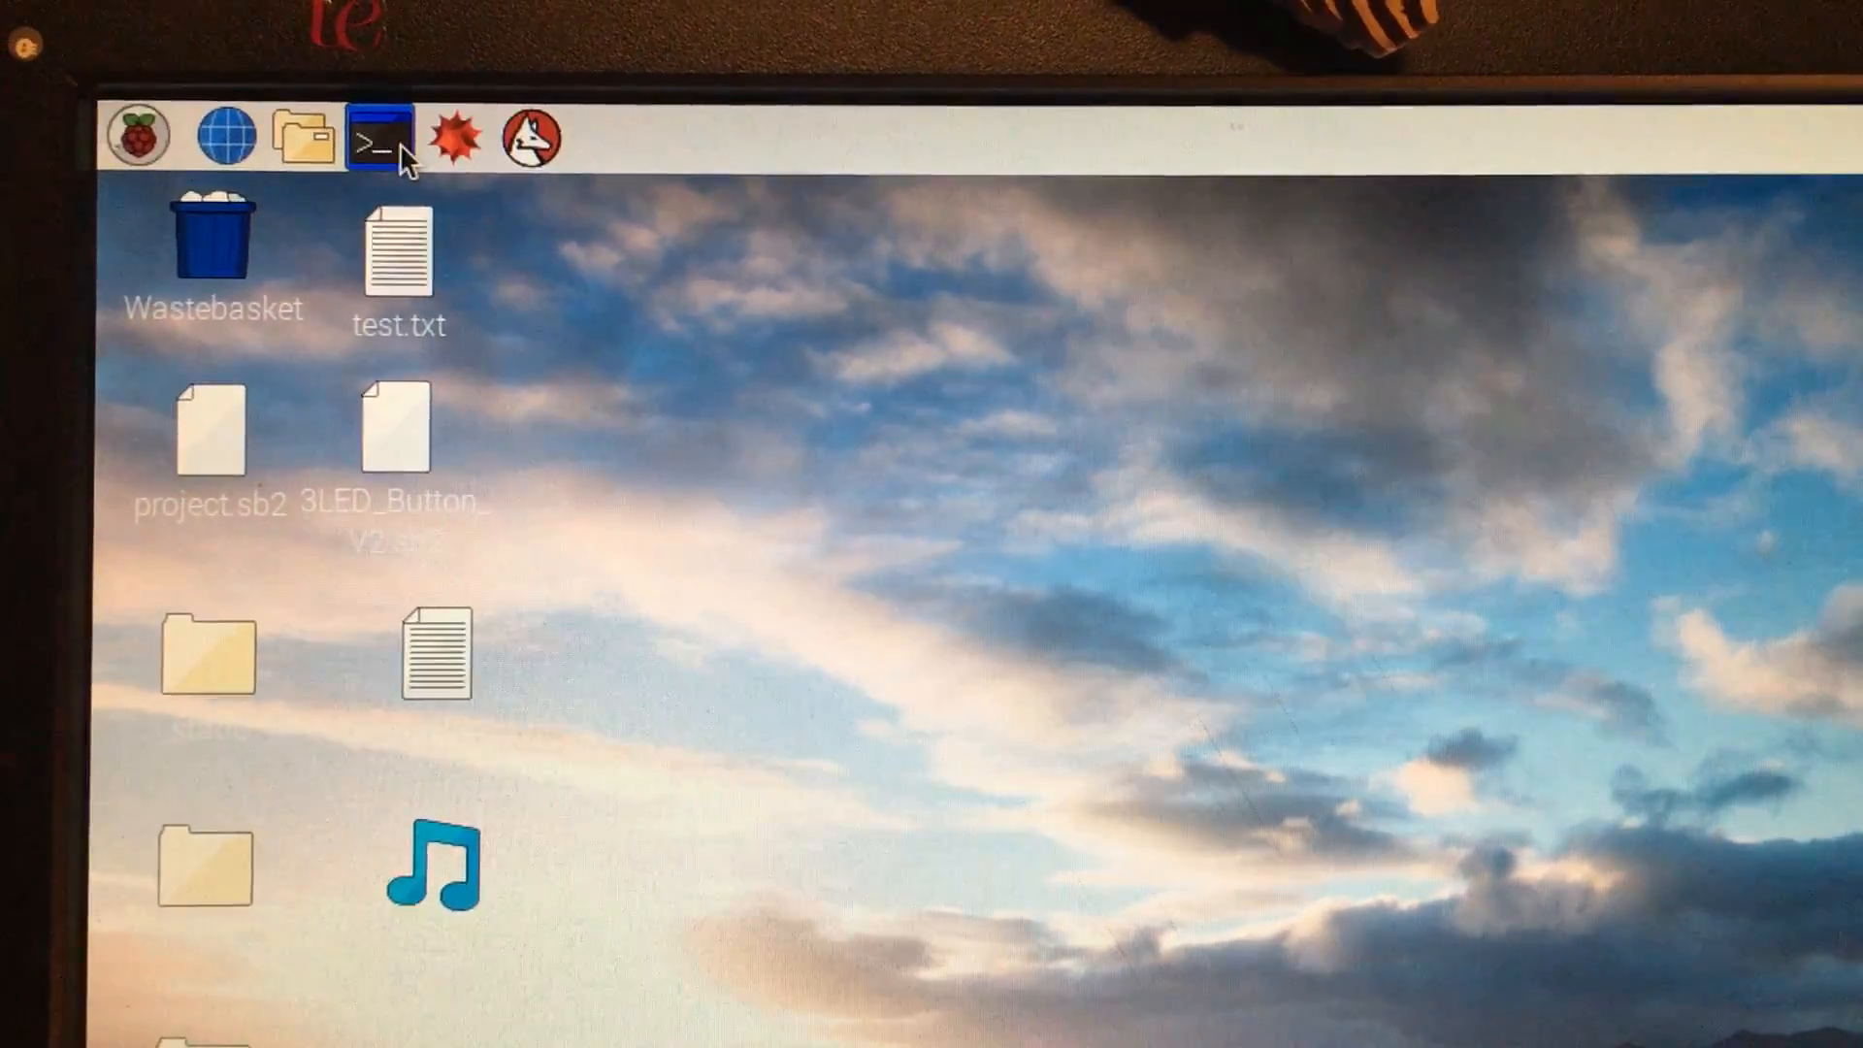
# Step: Run 'bash itty-bitty-beat-box.sh' in a new LXTerminal window
pyautogui.click(377, 134)
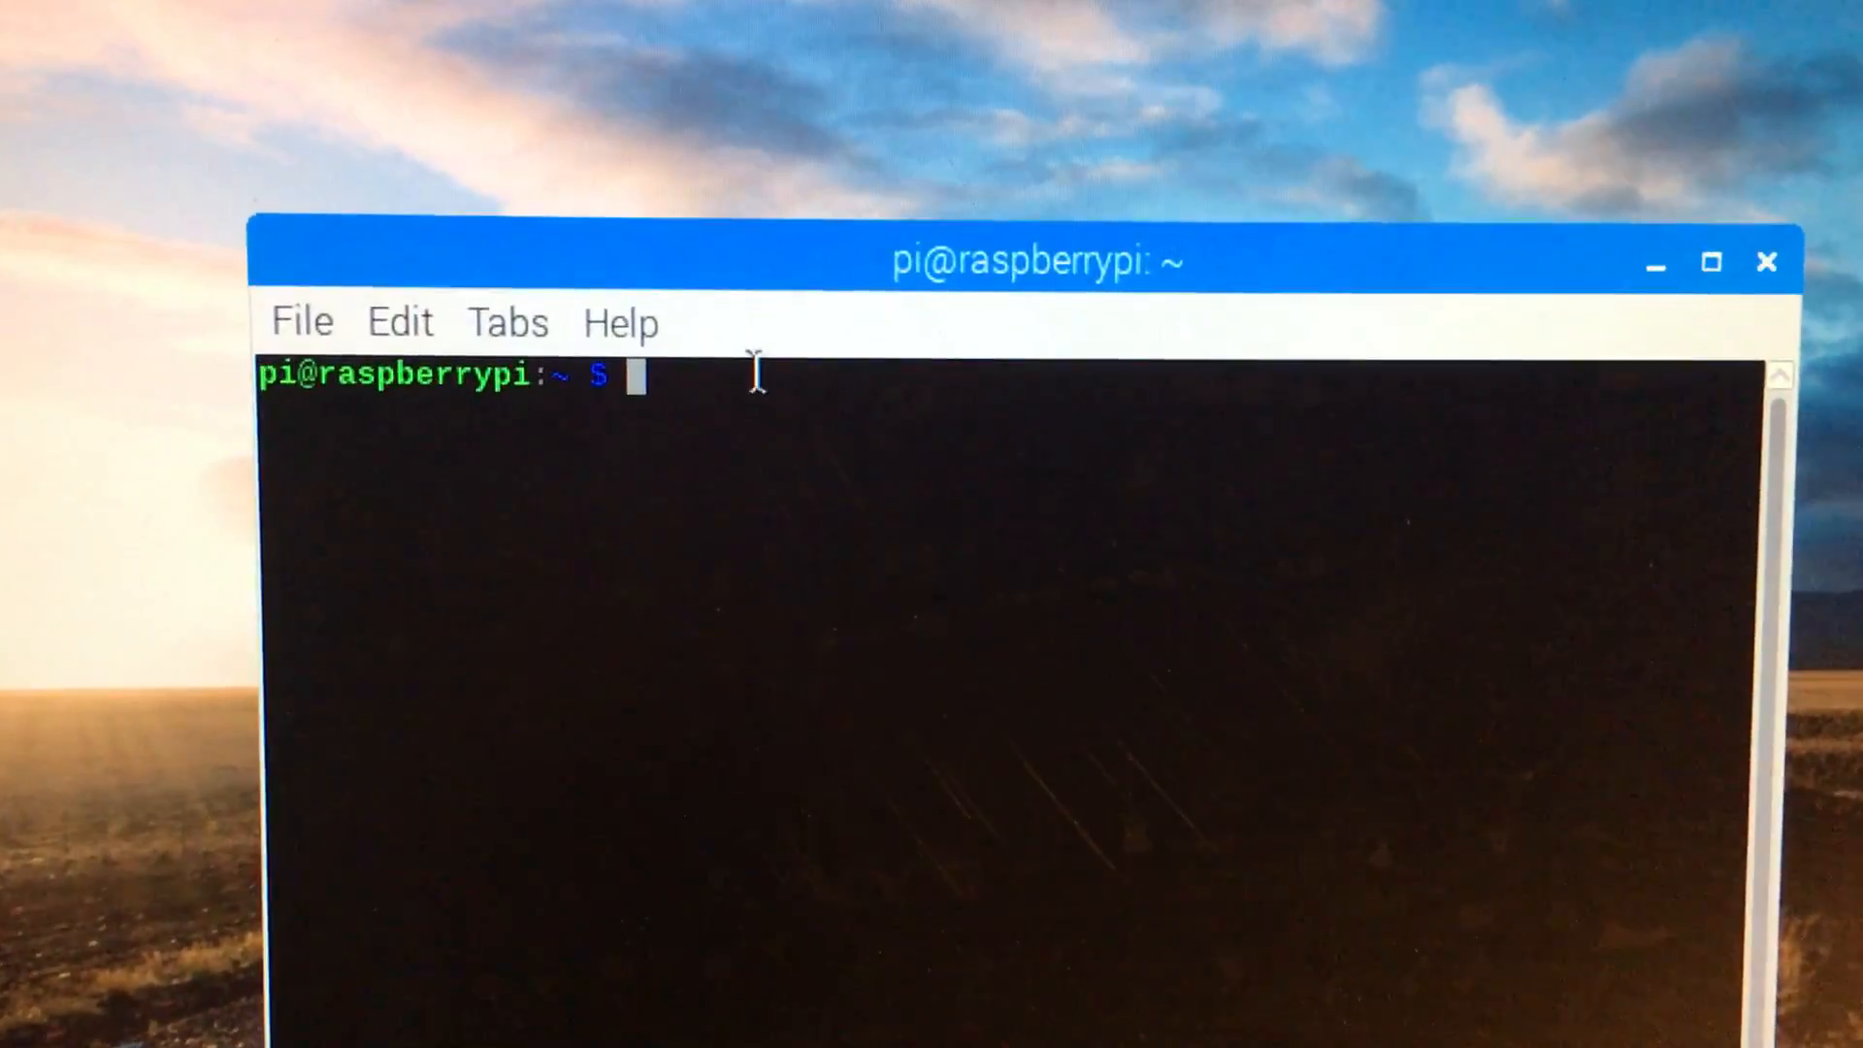
pyautogui.write('bash itty-bitty-beat-box.sh')
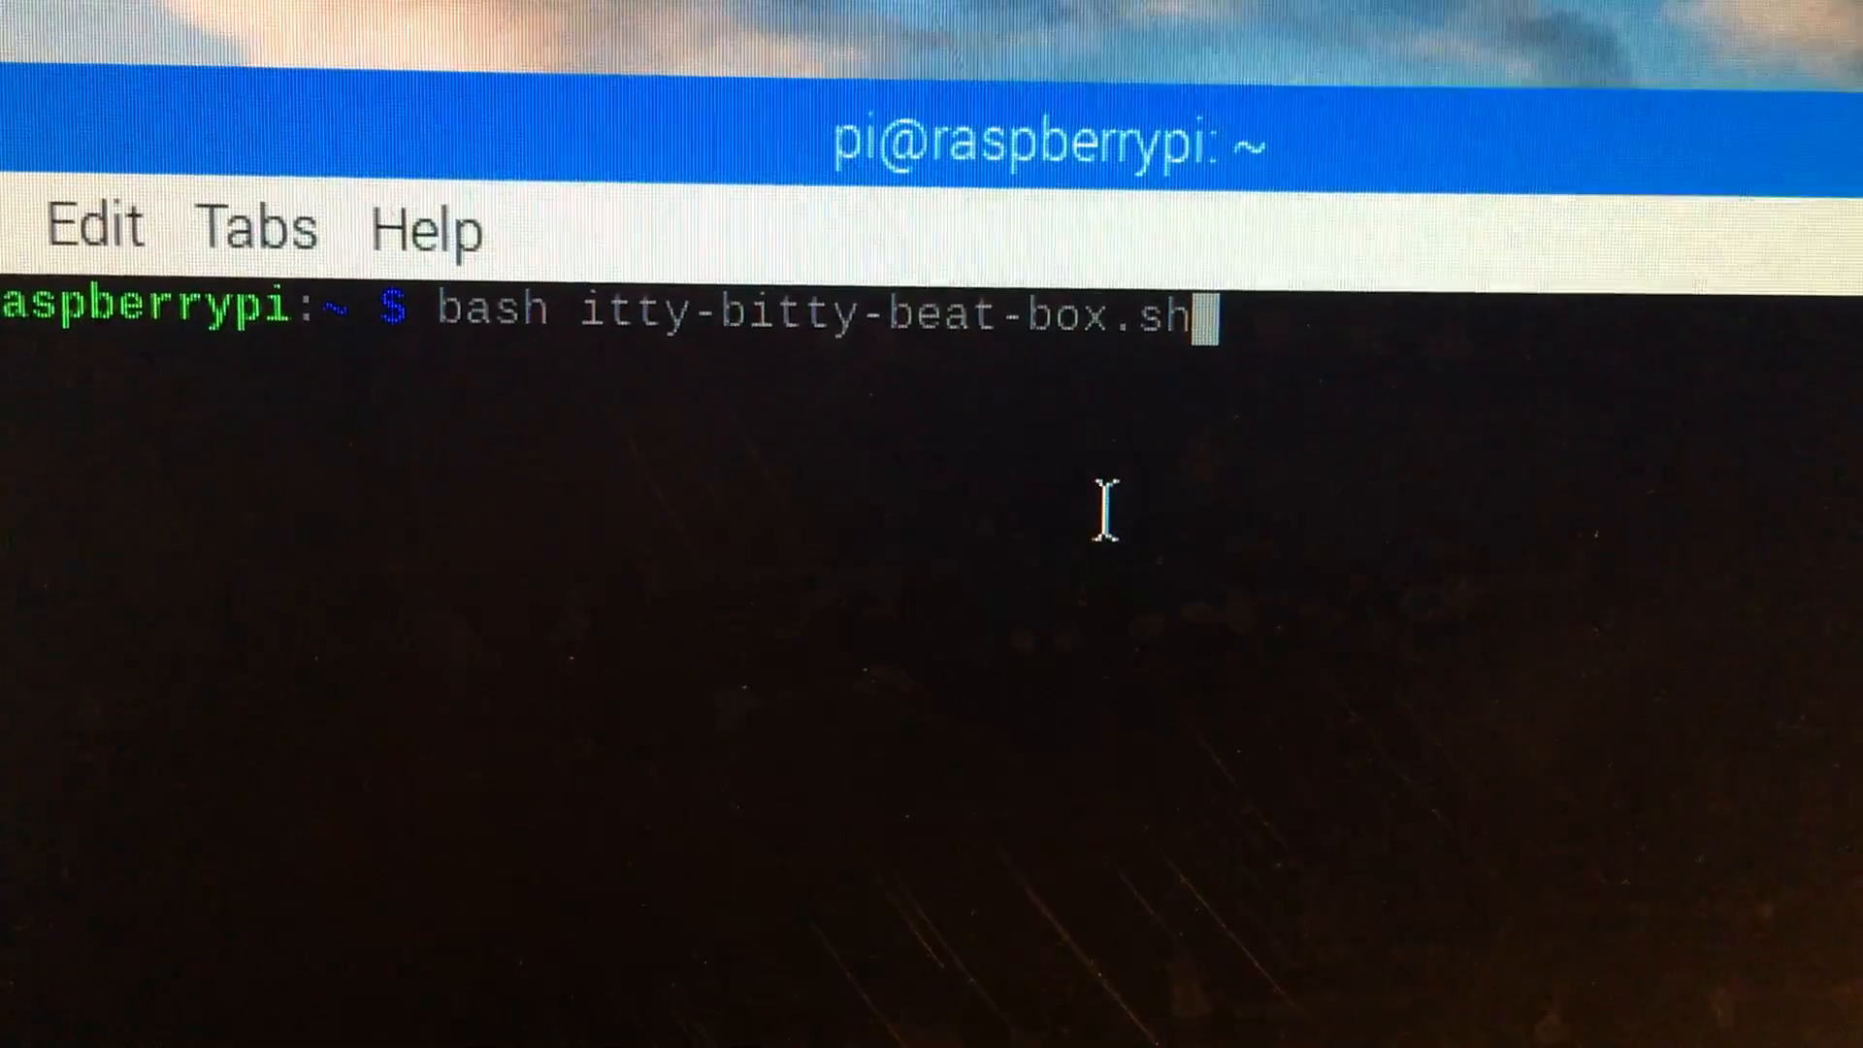
pyautogui.press('Return')
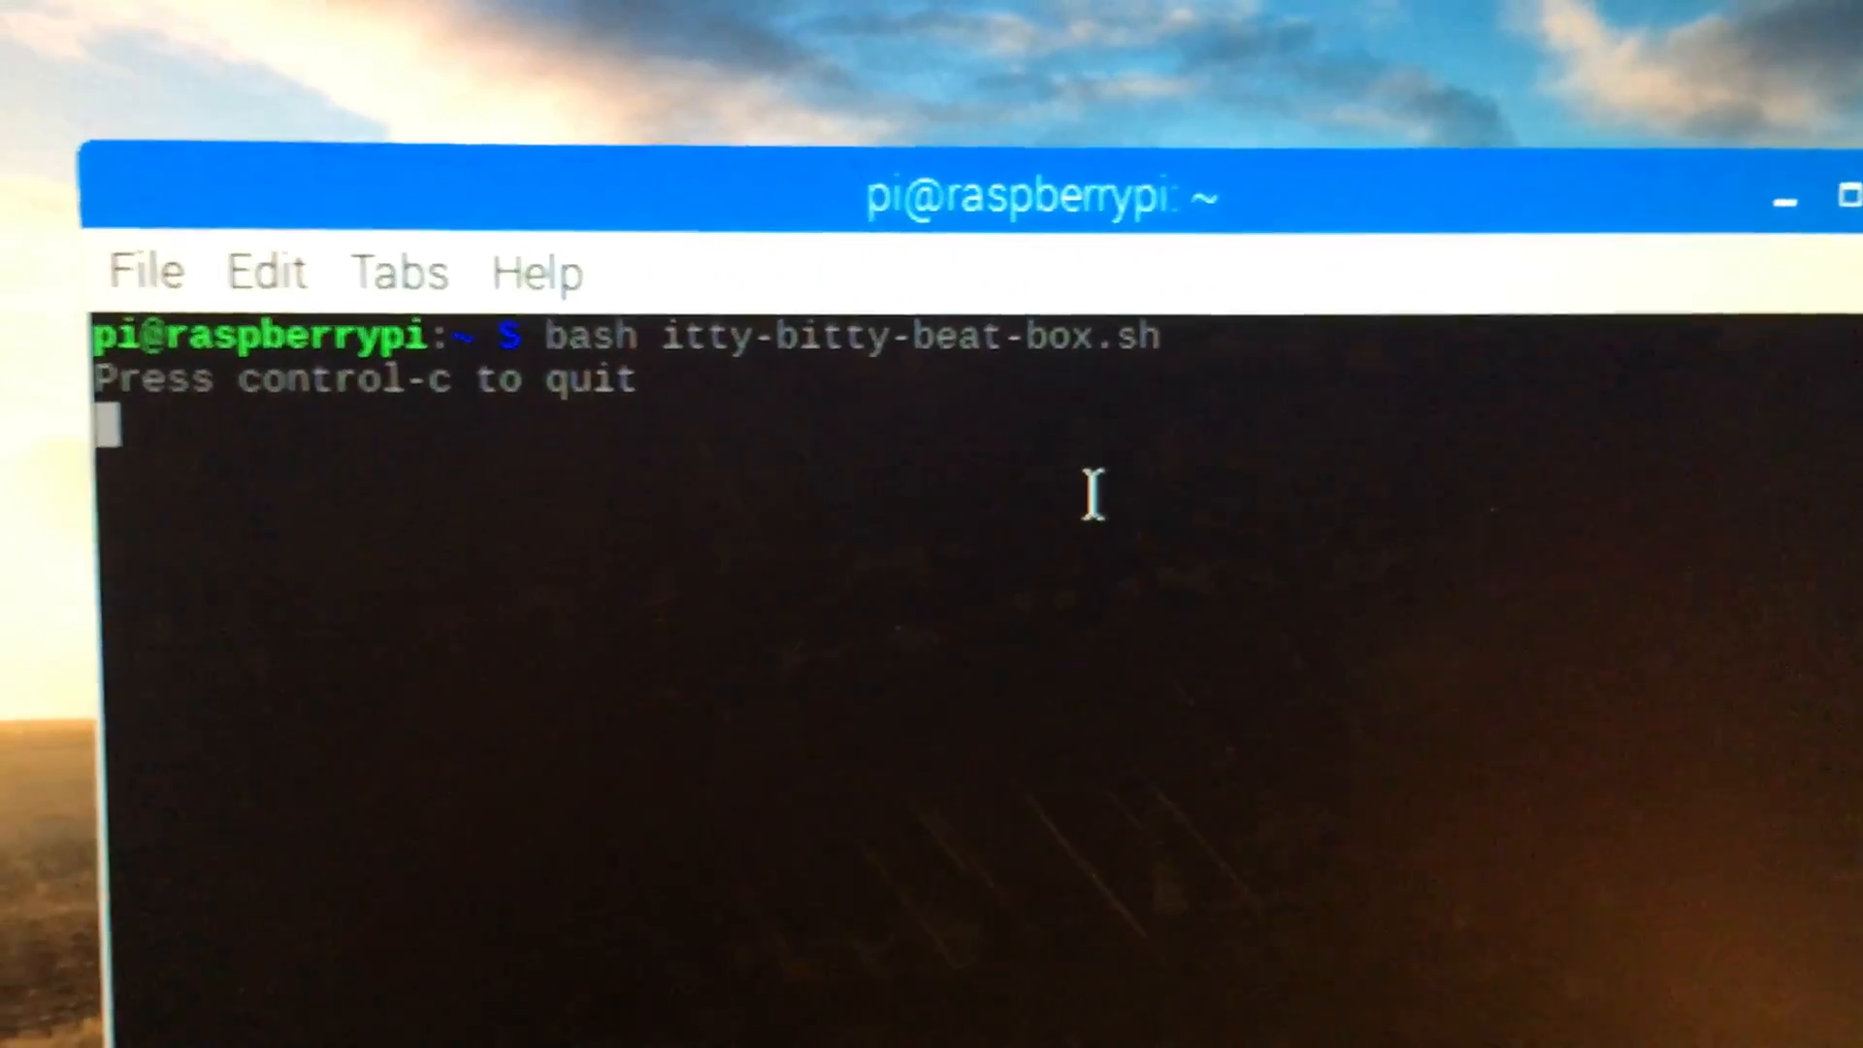